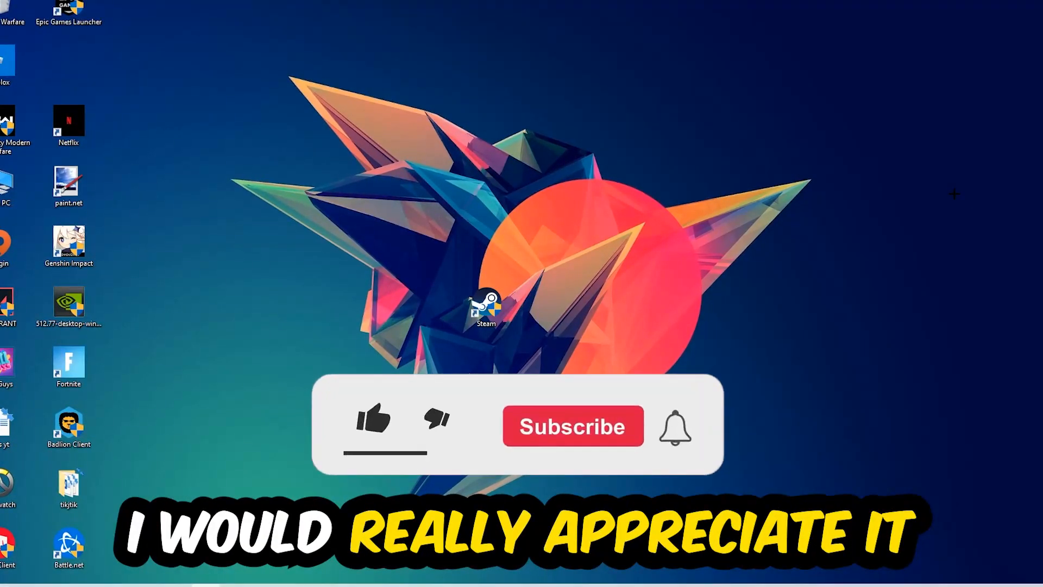
Step: Launch Task Manager from the taskbar menu and expand it to the full process list
left_click(373, 421)
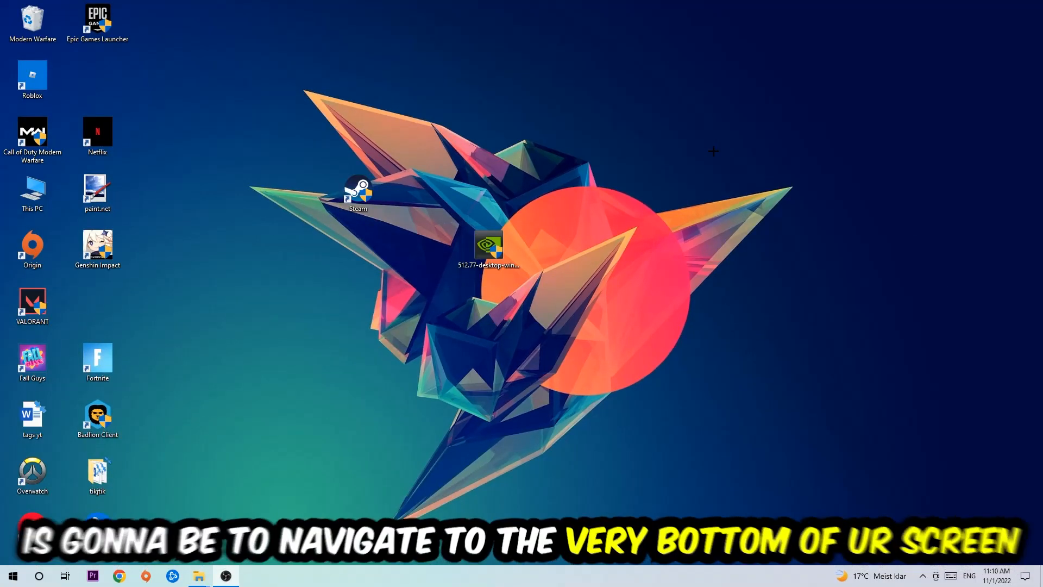
mouse_move(628, 164)
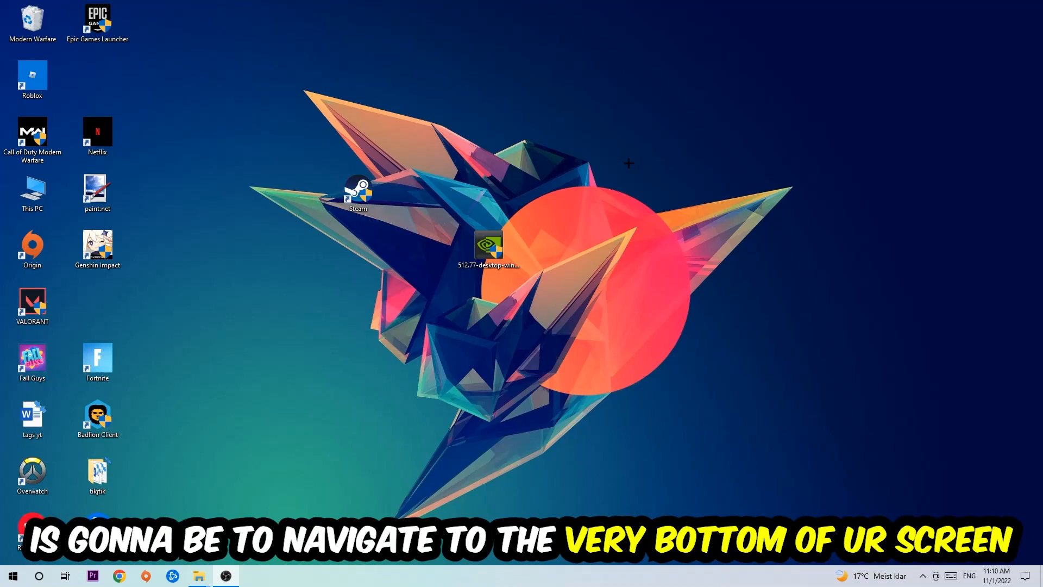
right_click(467, 576)
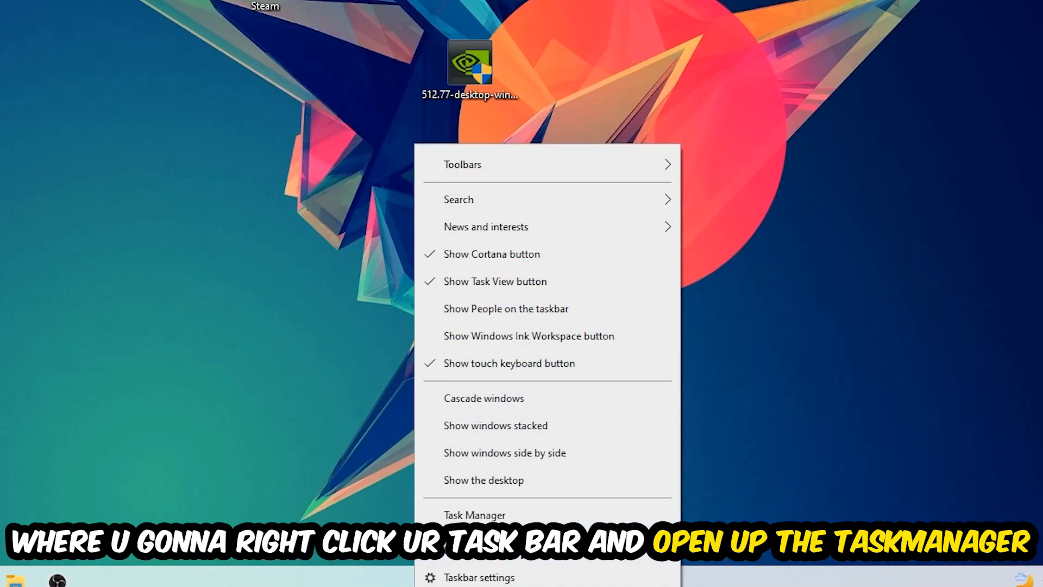
left_click(475, 513)
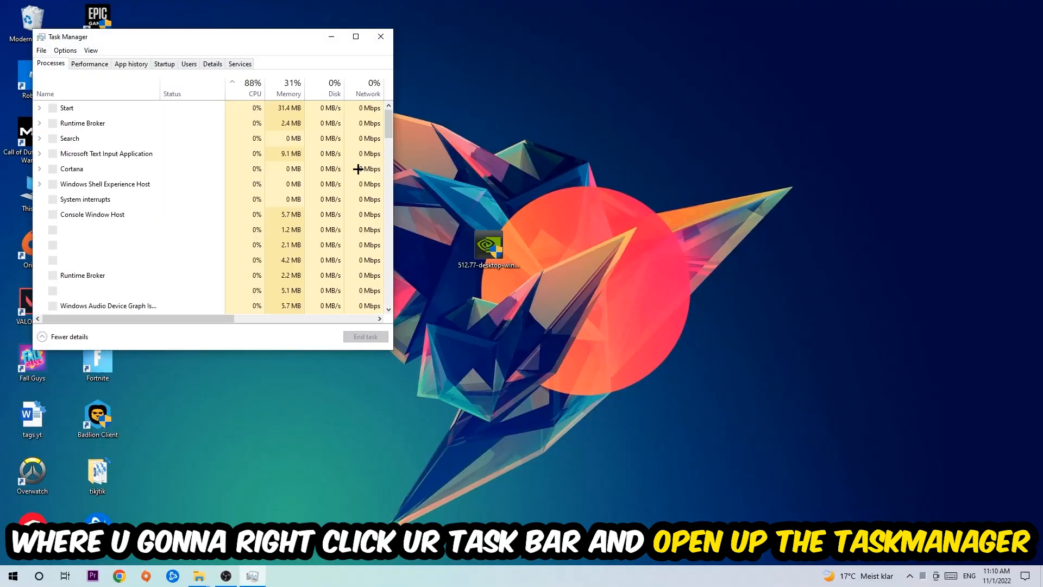
left_click(357, 36)
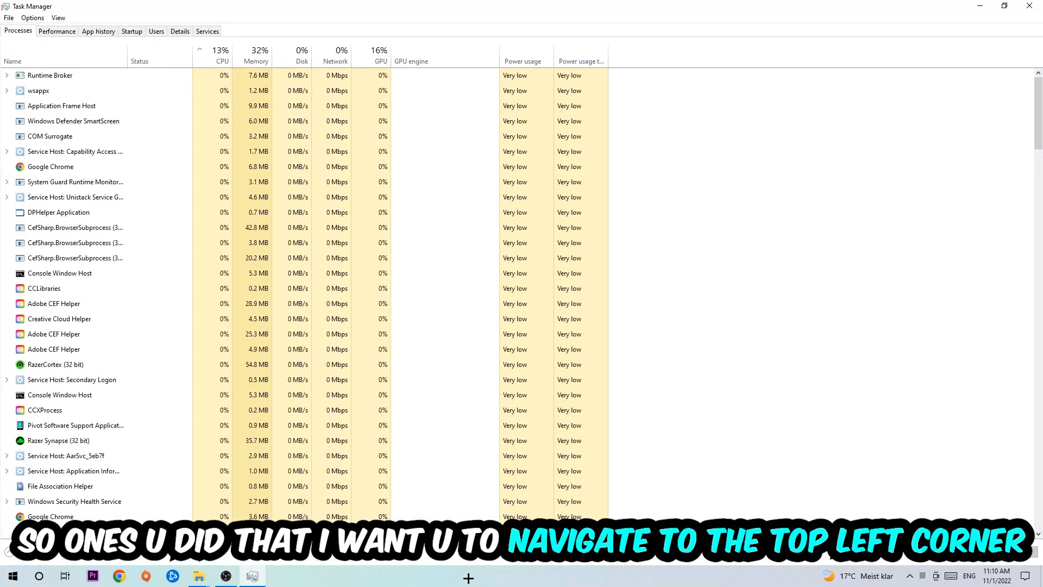
mouse_move(19, 25)
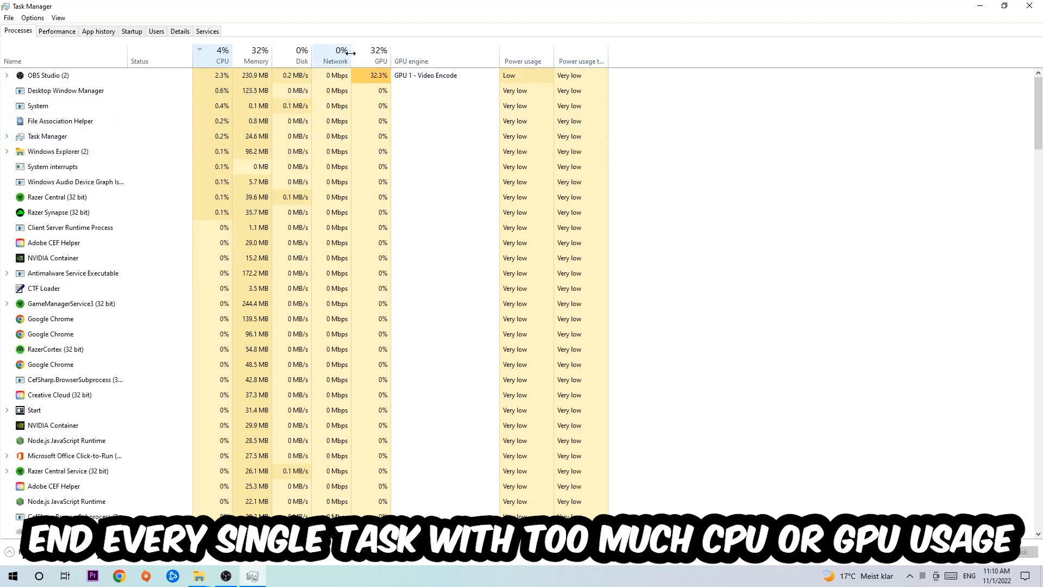
Step: End the OBS Studio task from its context menu
right_click(48, 75)
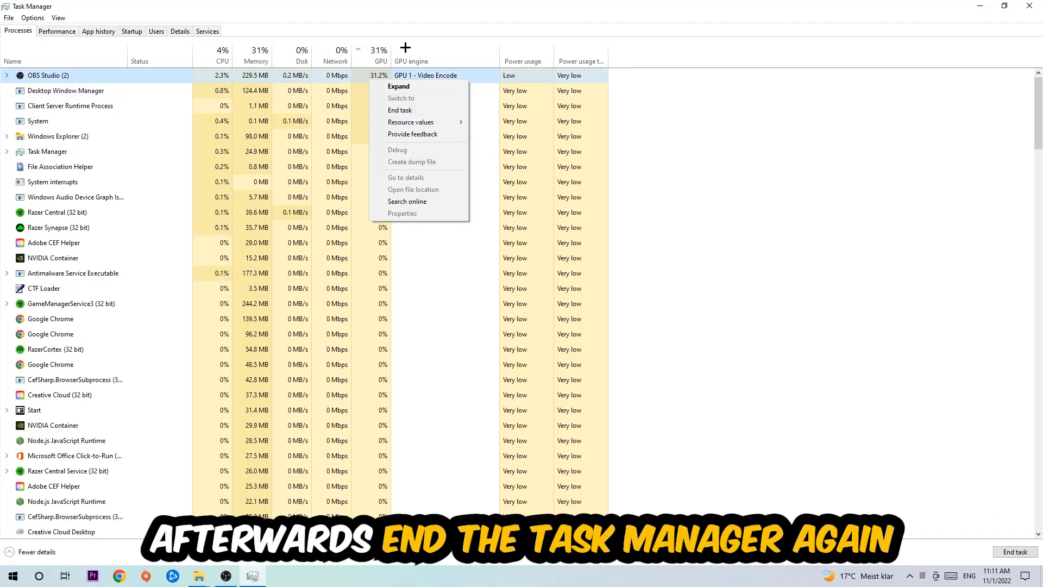
left_click(400, 110)
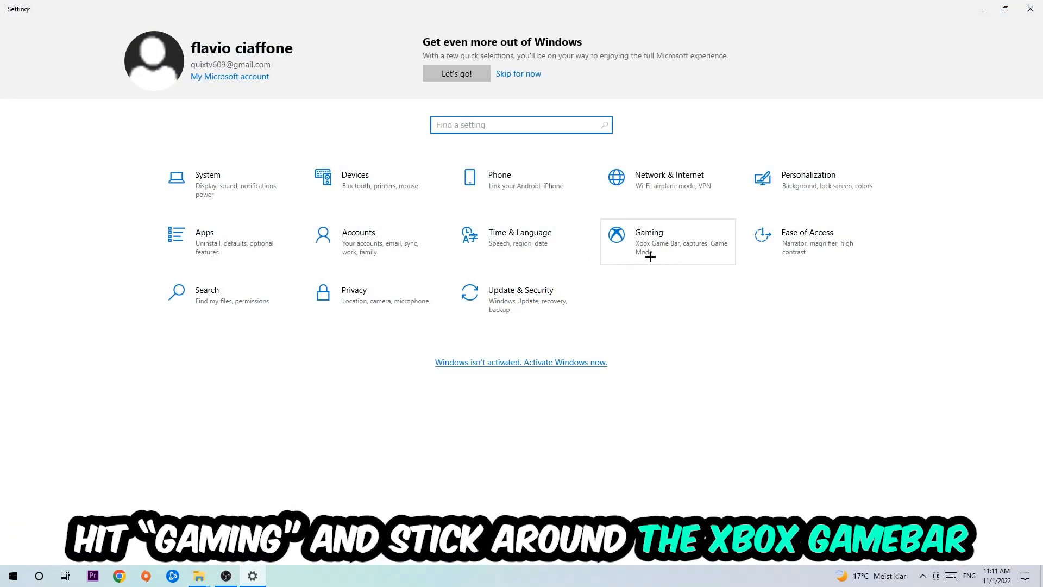
Step: Go to the Gaming section of Windows Settings with Xbox Game Bar switched off
left_click(649, 232)
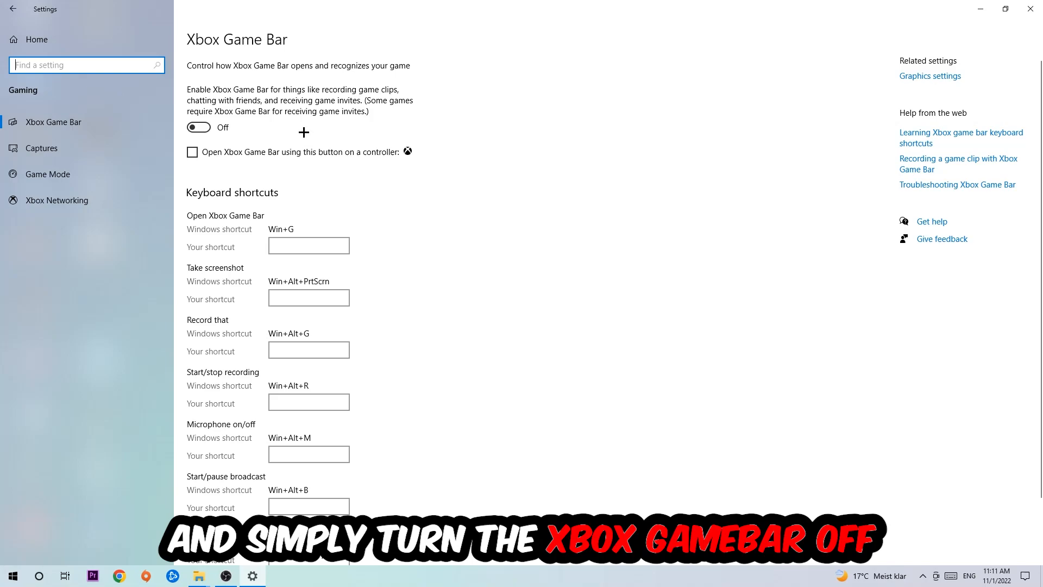
mouse_move(265, 133)
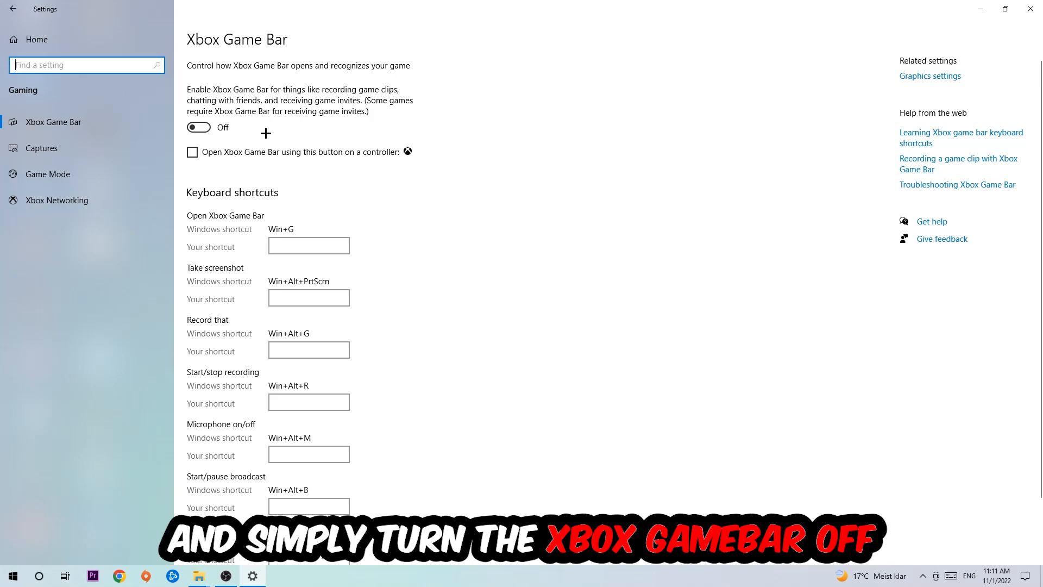
Step: Confirm Captures has background recording off, then view Game Mode, which stays on
left_click(41, 147)
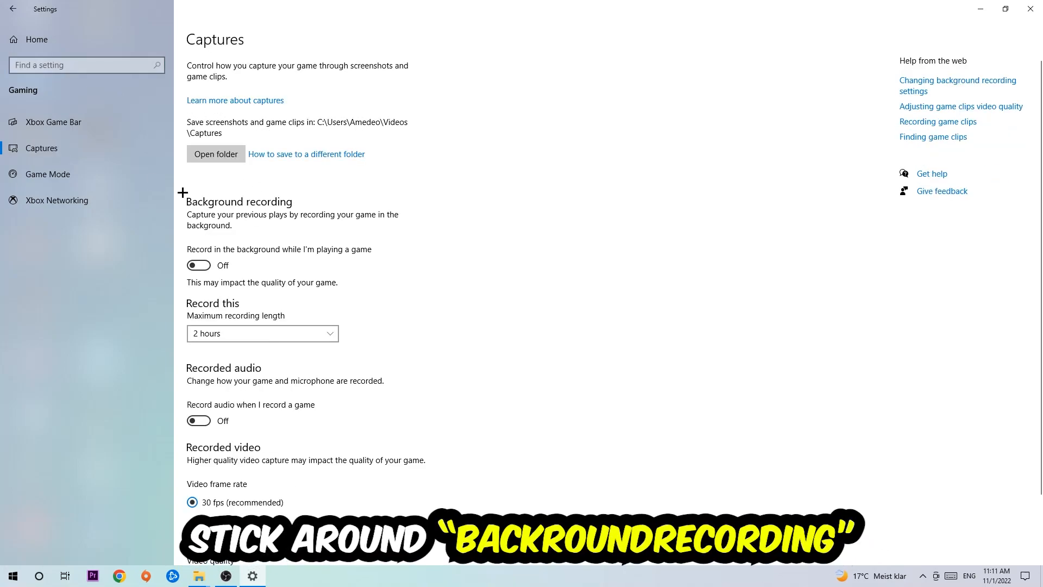
mouse_move(253, 254)
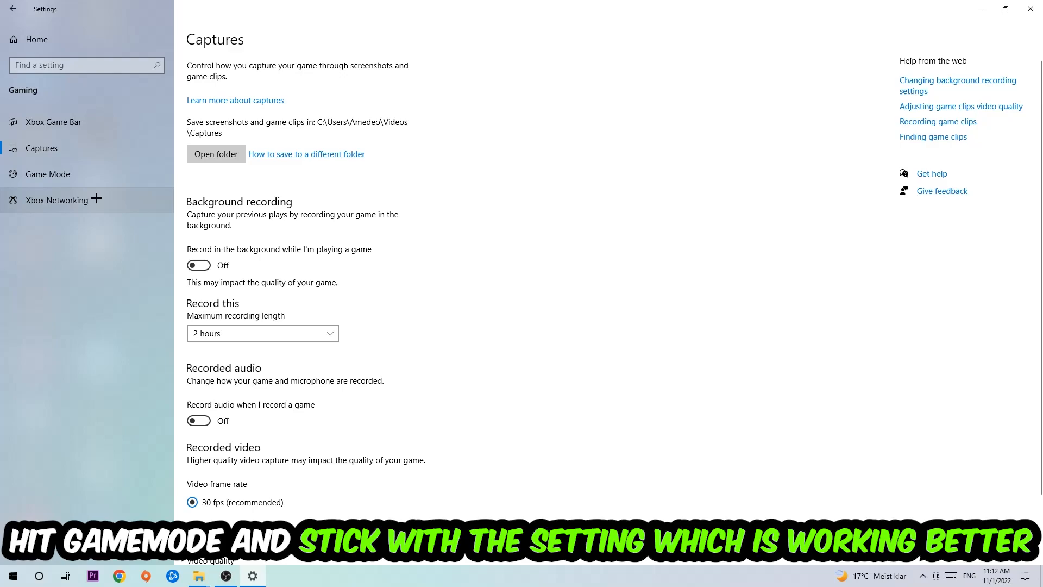
left_click(47, 174)
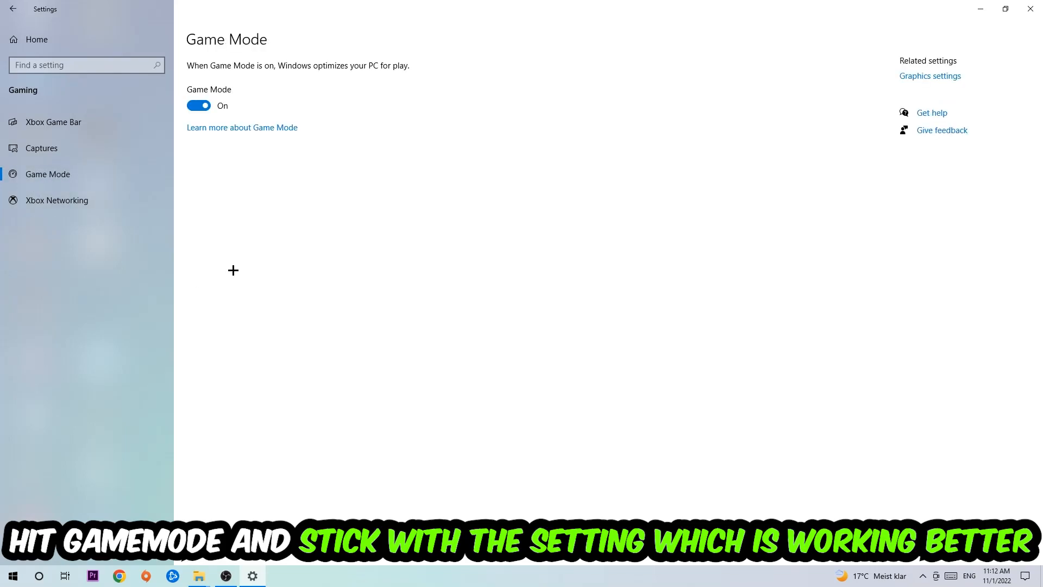
mouse_move(240, 254)
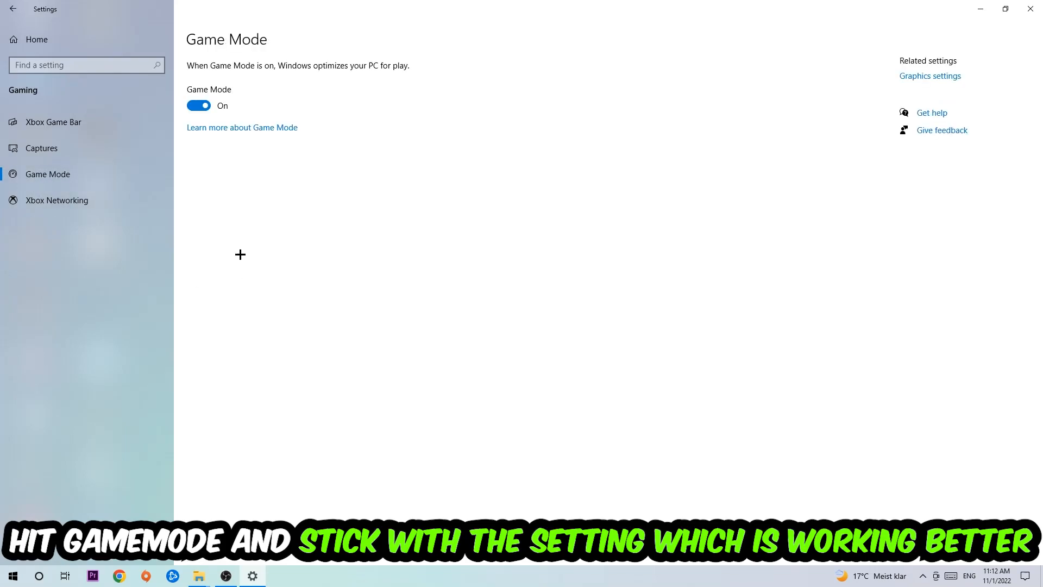
mouse_move(227, 182)
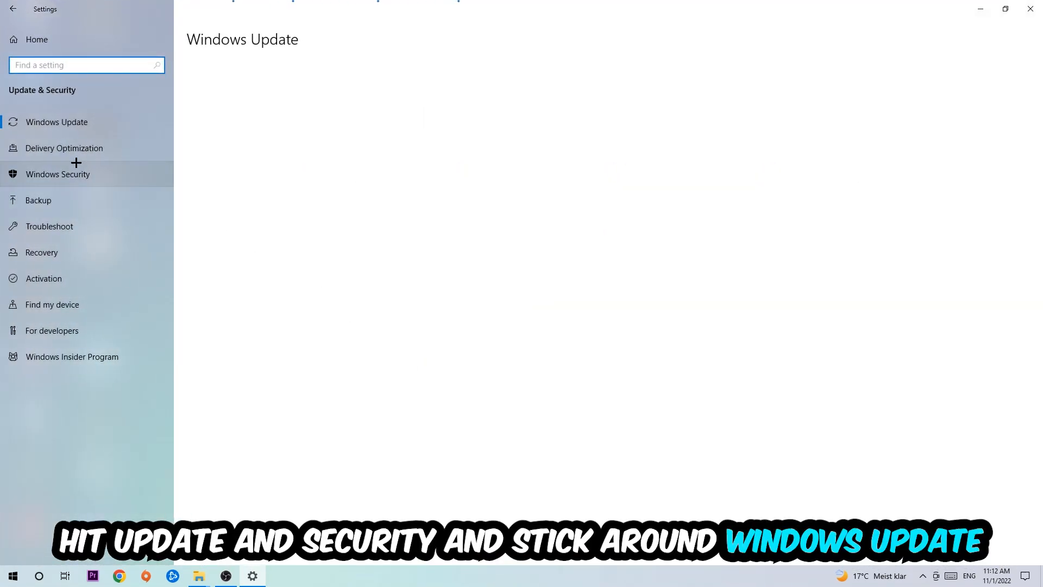
Step: View the Windows Update page, which reports the PC is up to date
left_click(56, 121)
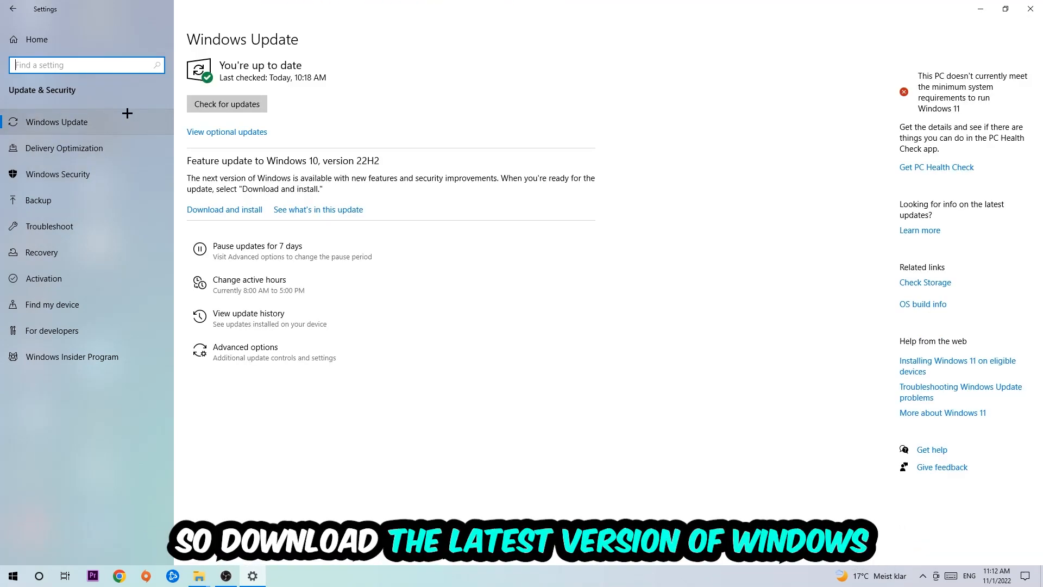